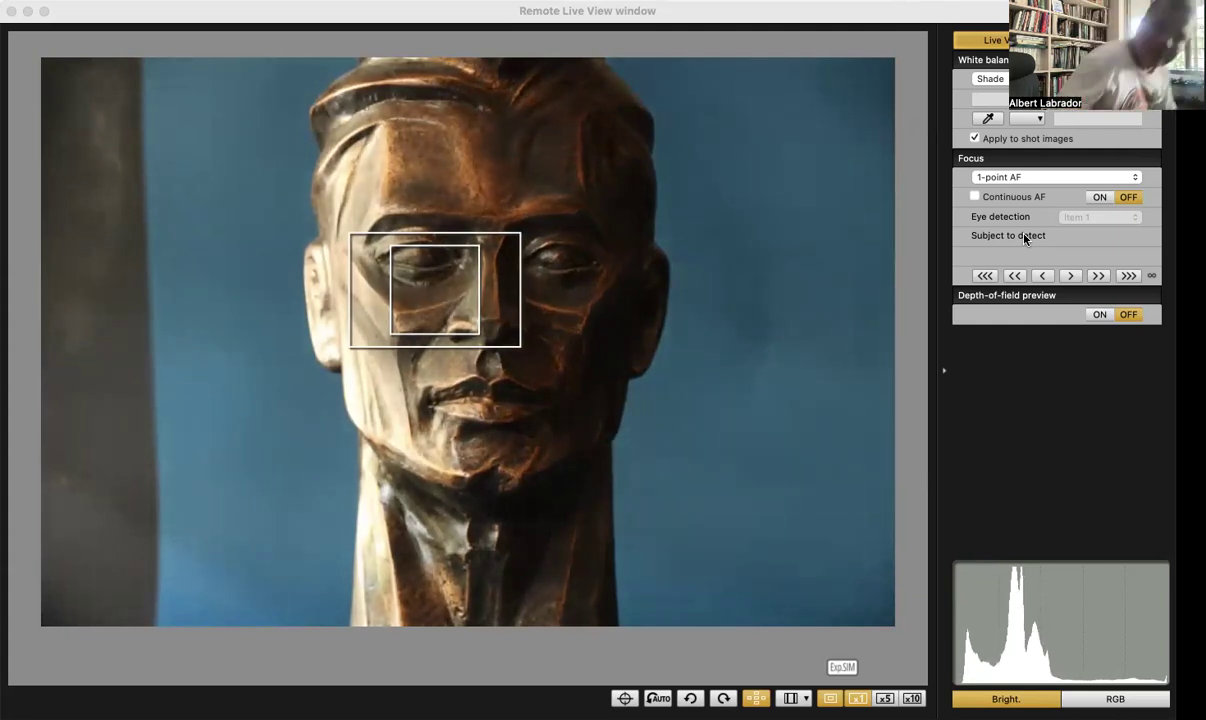
{"action": "mouse_move", "coordinate": [738, 100]}
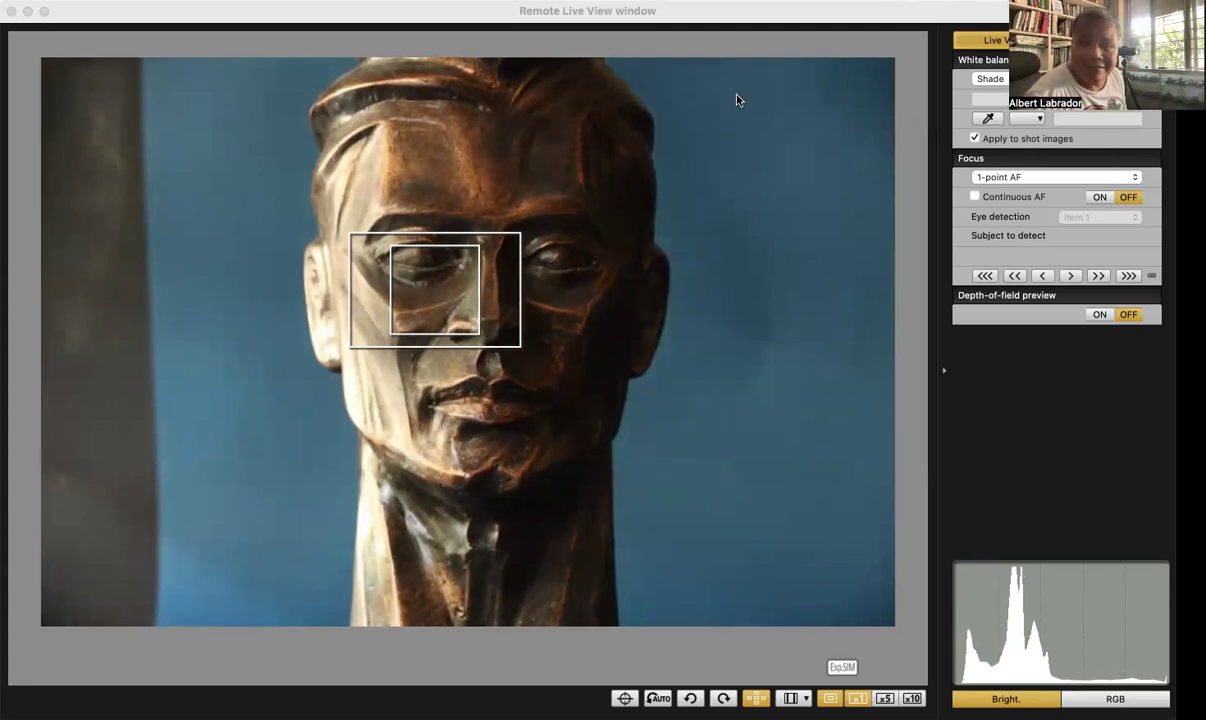
{"action": "mouse_move", "coordinate": [696, 30]}
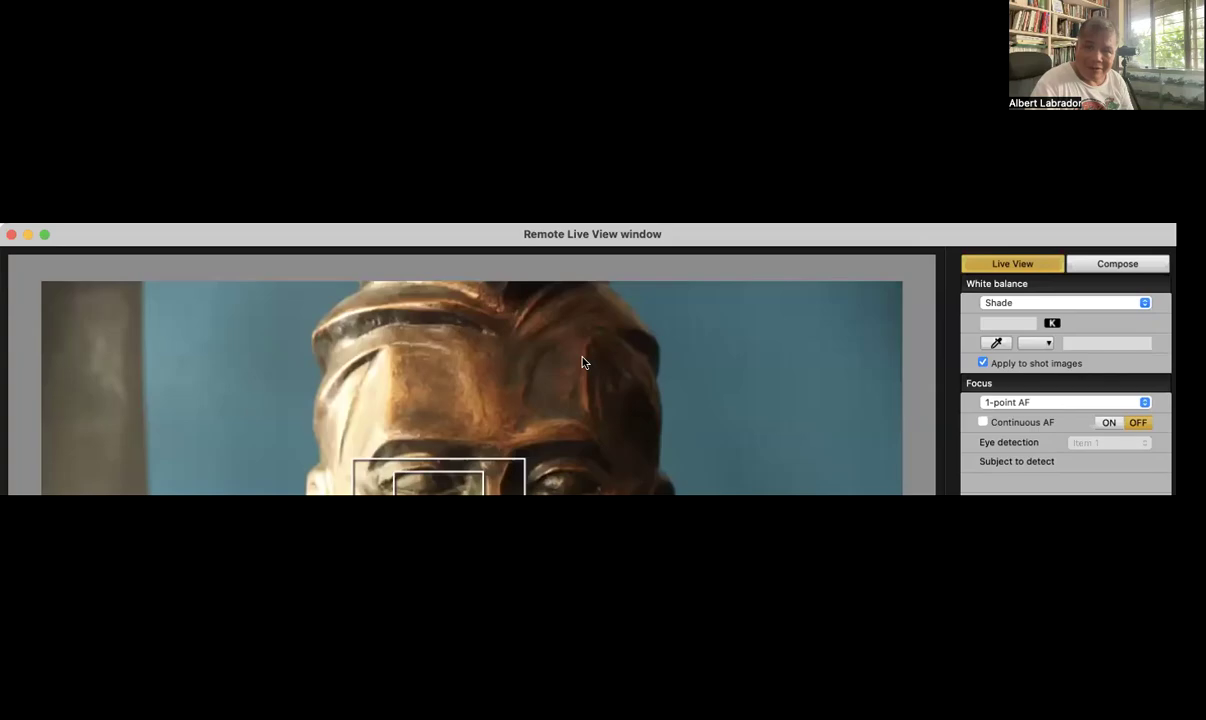
Step: Move the Remote Live View window to the top so the whole bust image shows
{"action": "left_click_drag", "start_coordinate": [592, 234], "coordinate": [588, 24]}
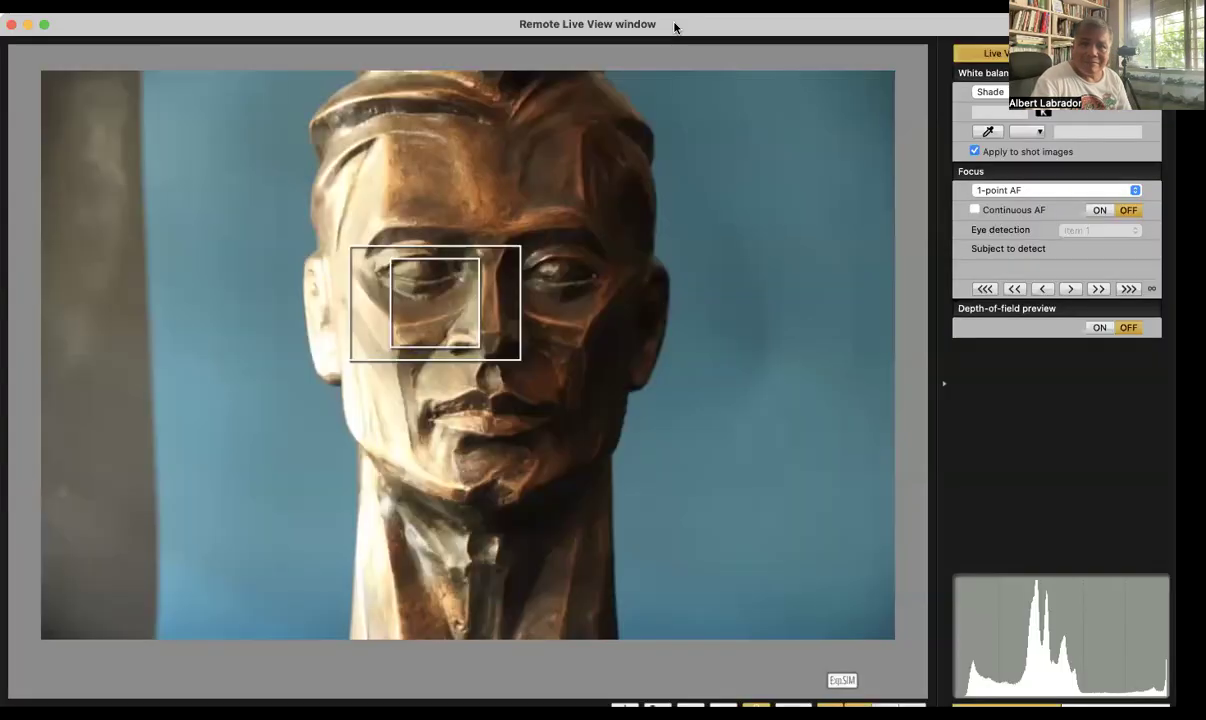